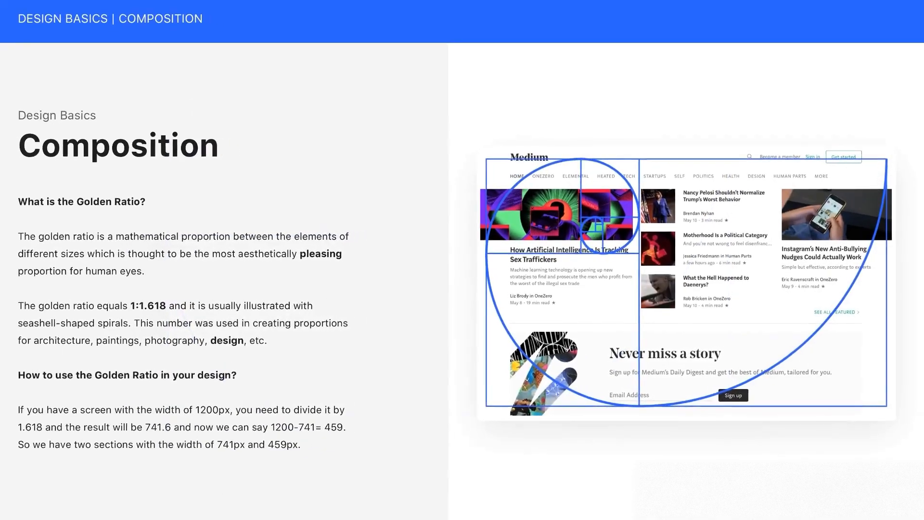
scroll(down, 3)
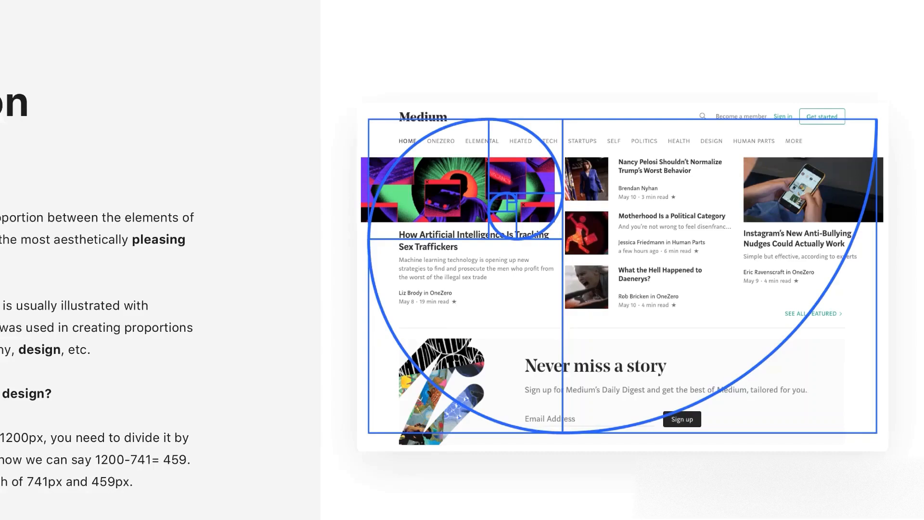